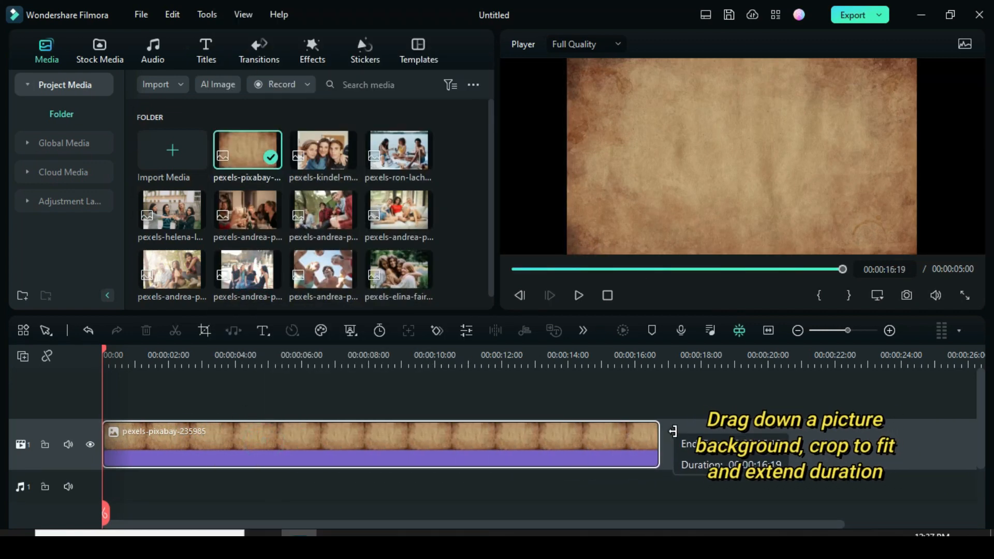
# Extend the paper background clip and add an extra empty video track above it
pyautogui.moveTo(660, 444); pyautogui.dragTo(945, 445)
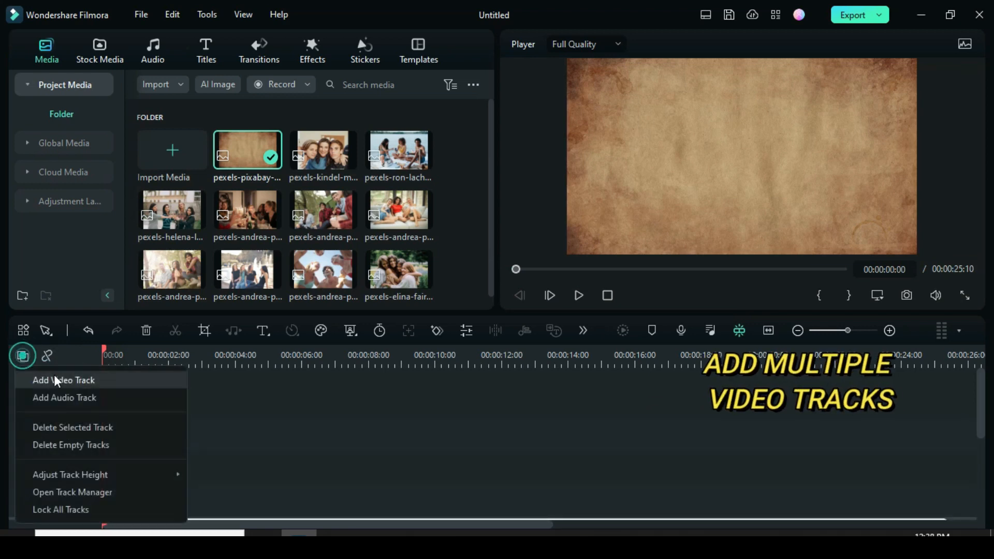
pyautogui.click(63, 380)
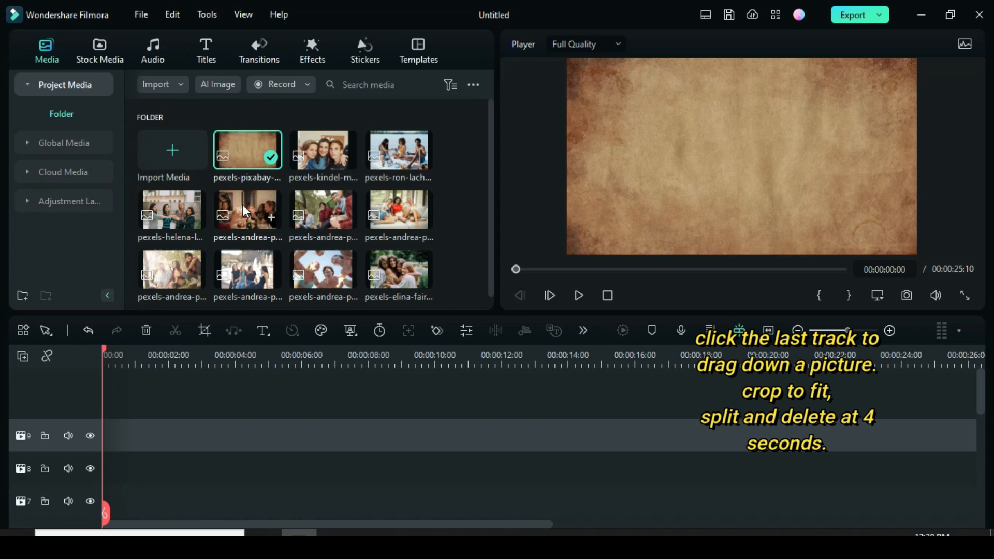
# Place the candlelit party photo on the top video track
pyautogui.moveTo(248, 210); pyautogui.dragTo(184, 444)
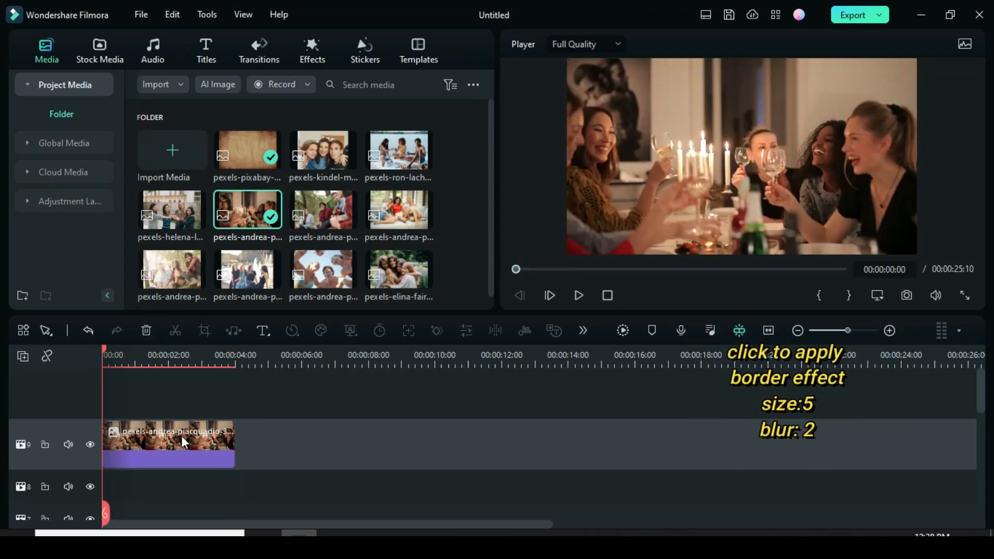
# Apply the Border effect to the party photo with border size 5
pyautogui.click(312, 49)
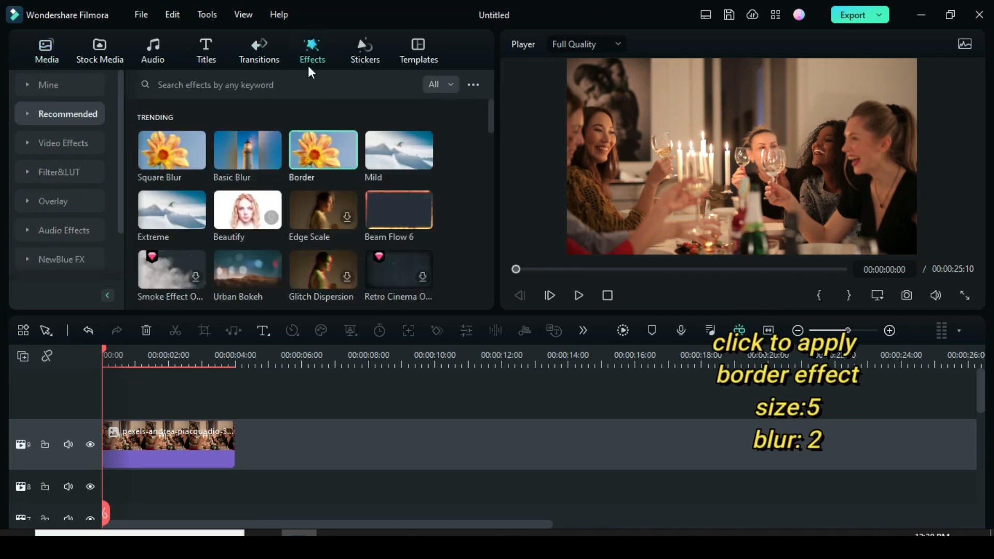
pyautogui.click(168, 444)
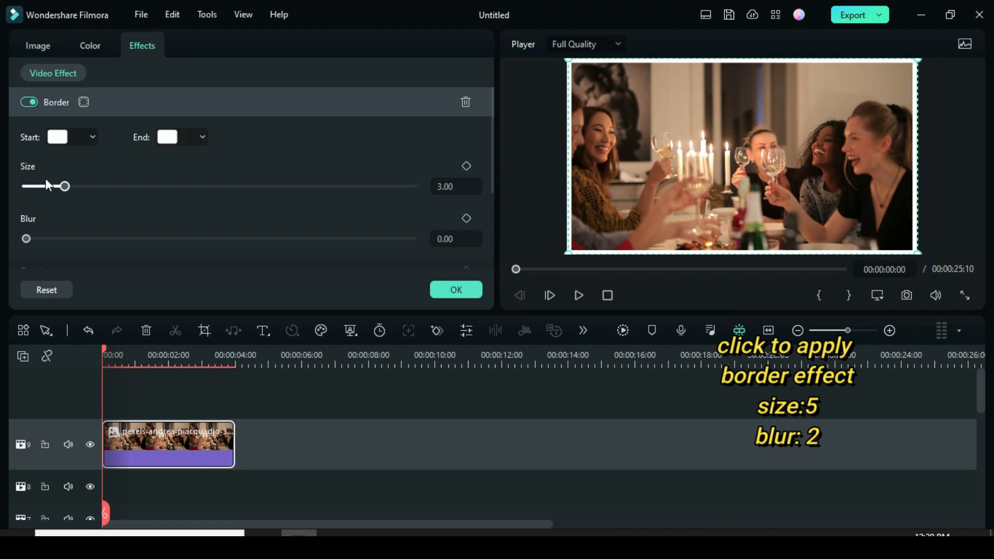
pyautogui.moveTo(63, 186); pyautogui.dragTo(90, 185)
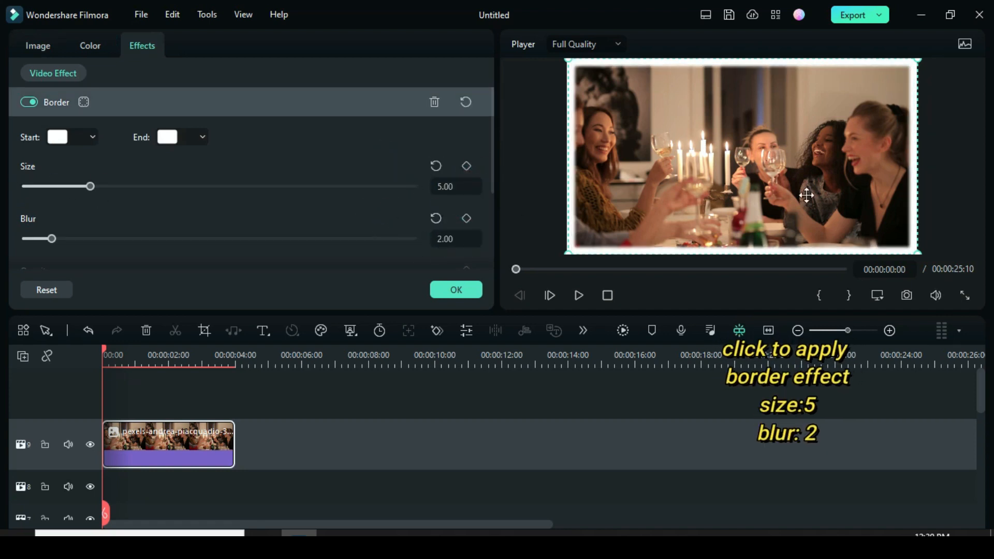
# In the photo's image adjustments, enable a Projection-type drop shadow
pyautogui.click(38, 45)
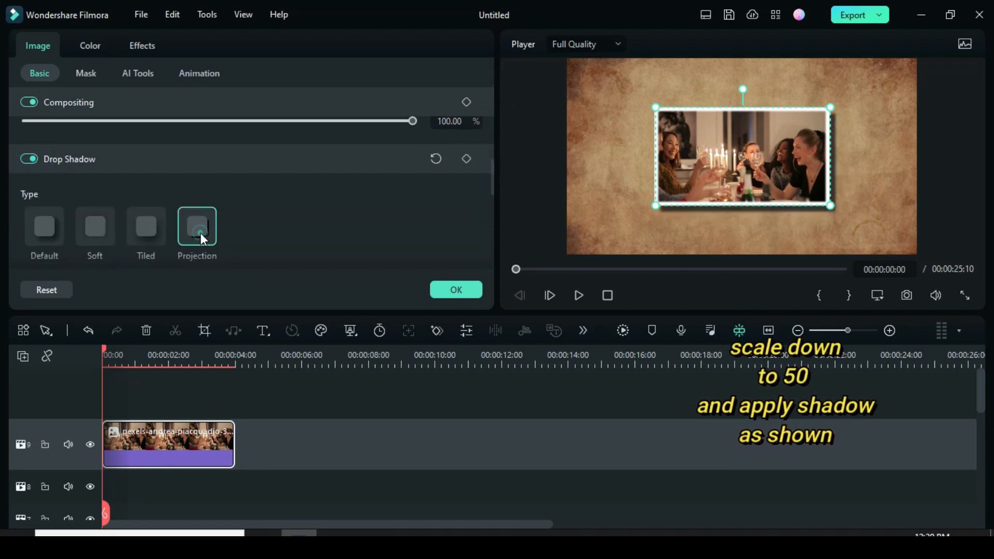
pyautogui.click(42, 184)
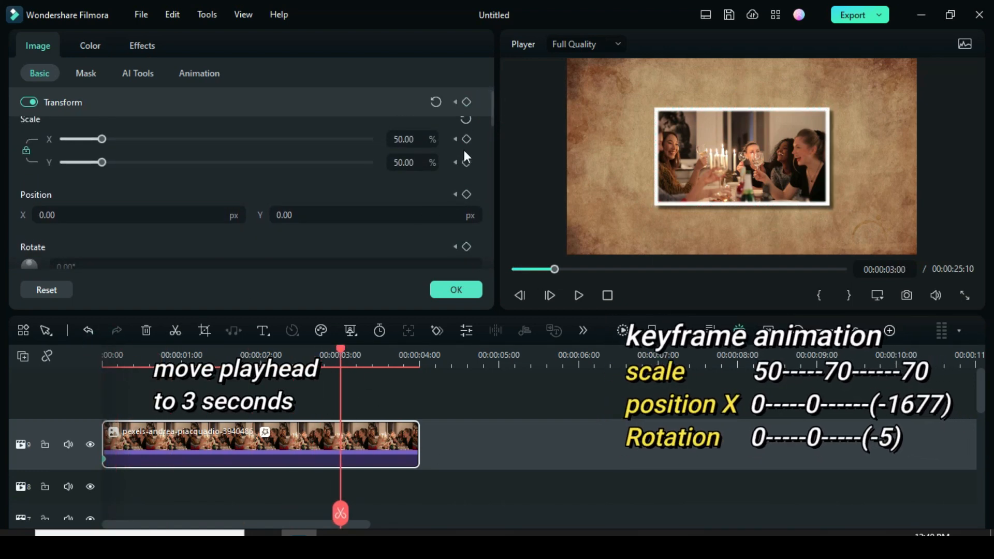
# Keyframe the photo's scale to 70 at three seconds and at the clip end, then confirm
pyautogui.click(466, 139)
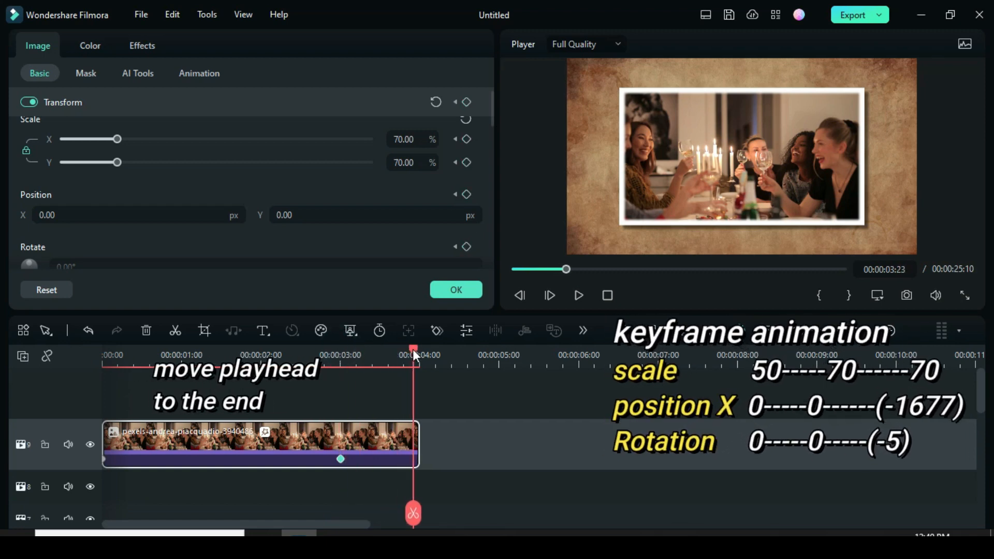
pyautogui.click(465, 193)
pyautogui.write('-1677')
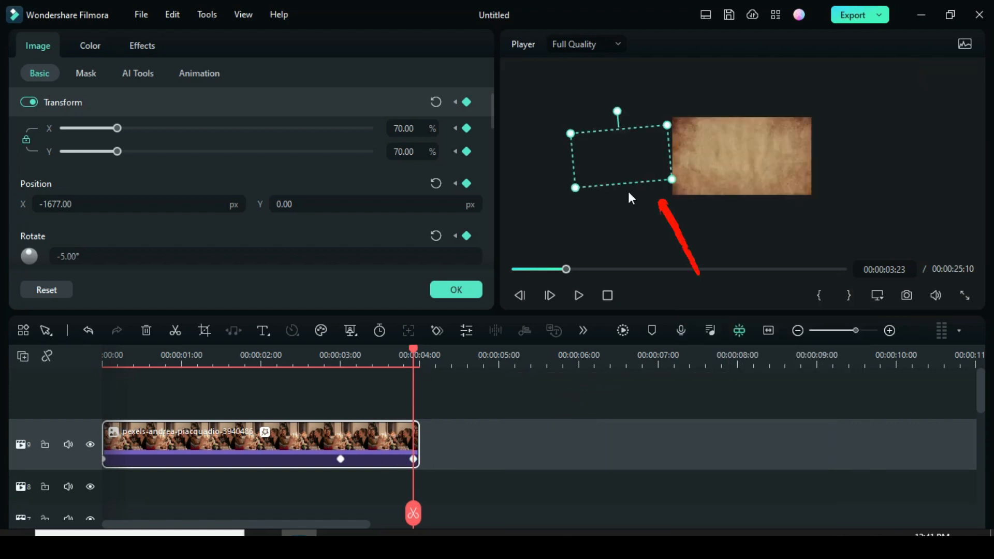
pyautogui.click(311, 50)
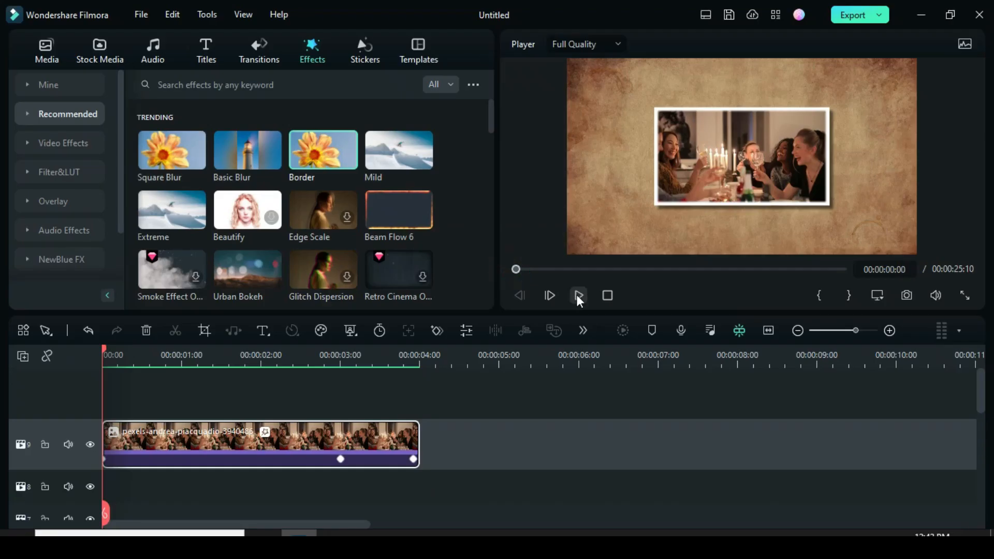
# Preview the grow-and-slide animation from the start and pause it
pyautogui.click(577, 295)
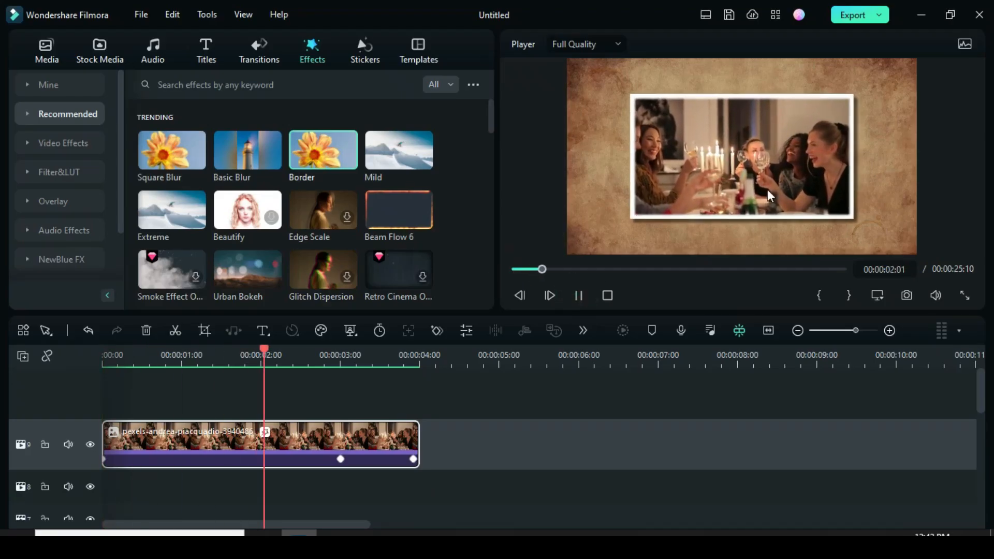
pyautogui.click(549, 295)
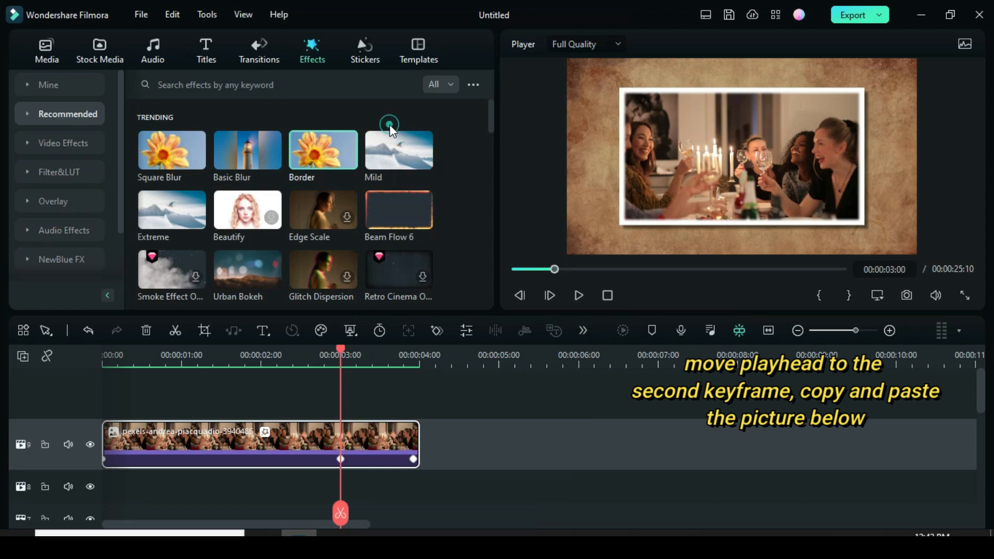
# Copy the animated party clip and swap the copy's picture for the family photo
pyautogui.rightClick(260, 444)
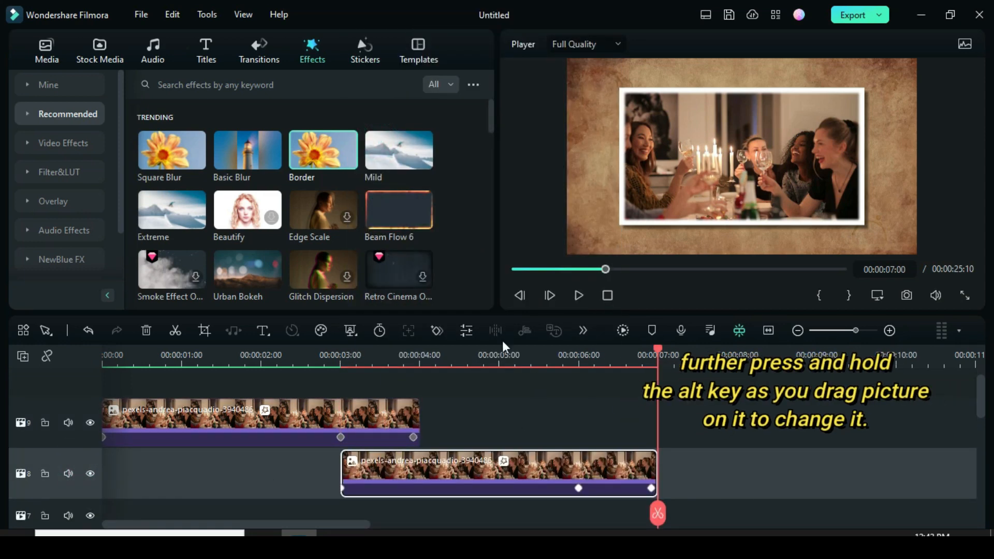
pyautogui.click(47, 49)
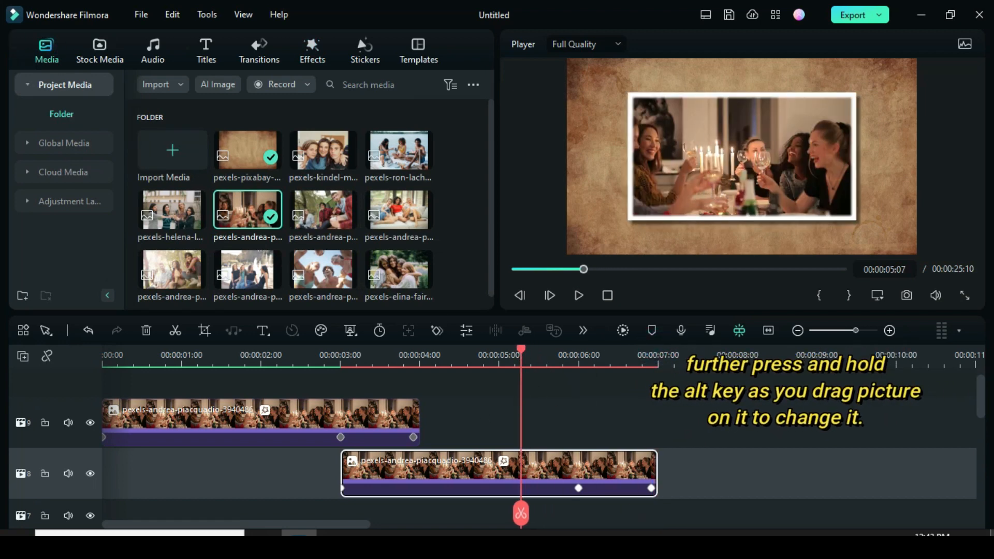
pyautogui.moveTo(323, 152); pyautogui.dragTo(499, 473)
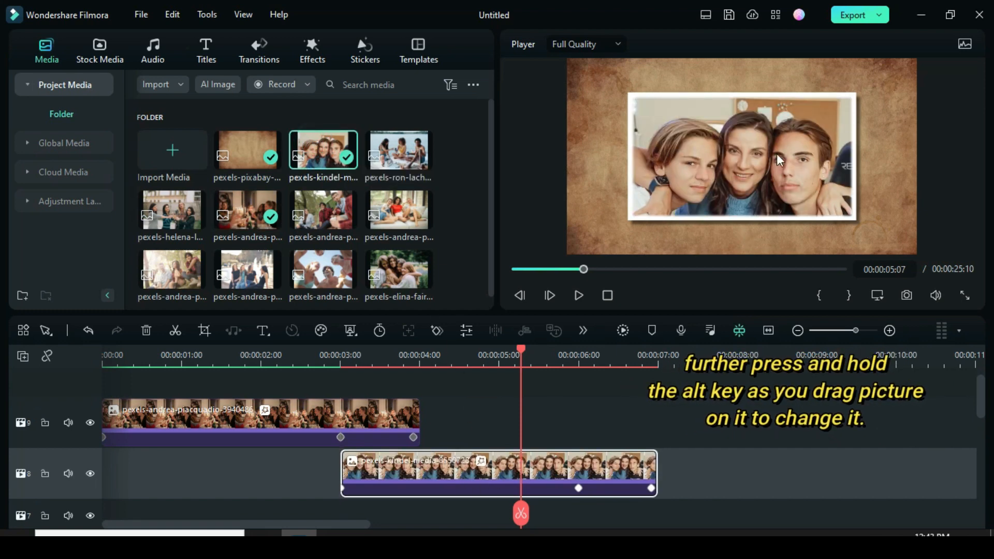
# At the copy's last keyframe, edit the exit position so the photo leaves to the right
pyautogui.click(648, 488)
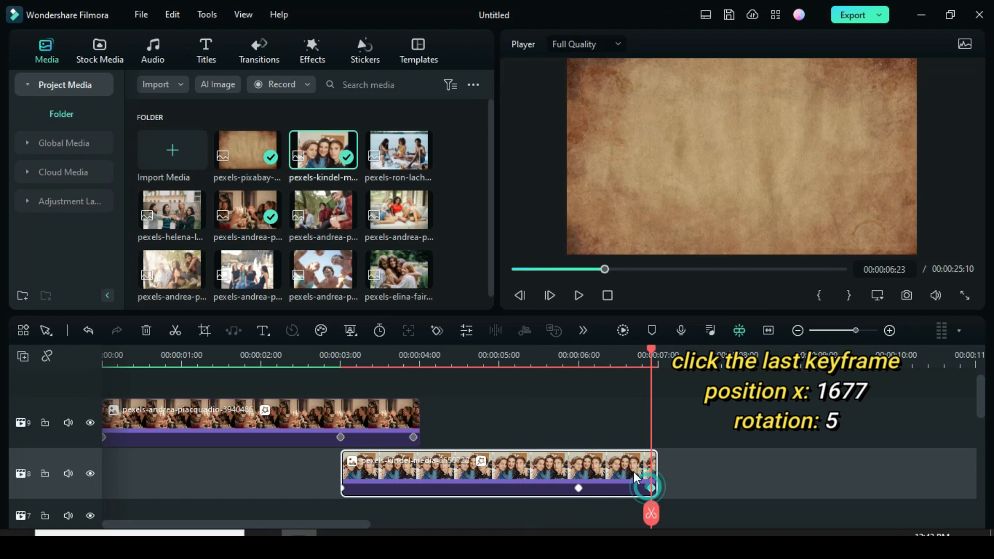
pyautogui.click(649, 487)
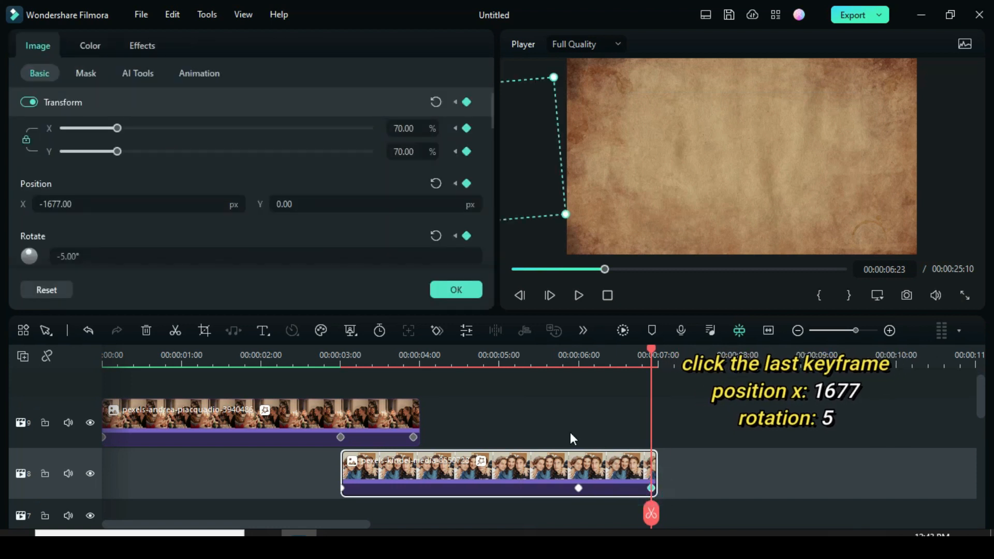
pyautogui.click(127, 204)
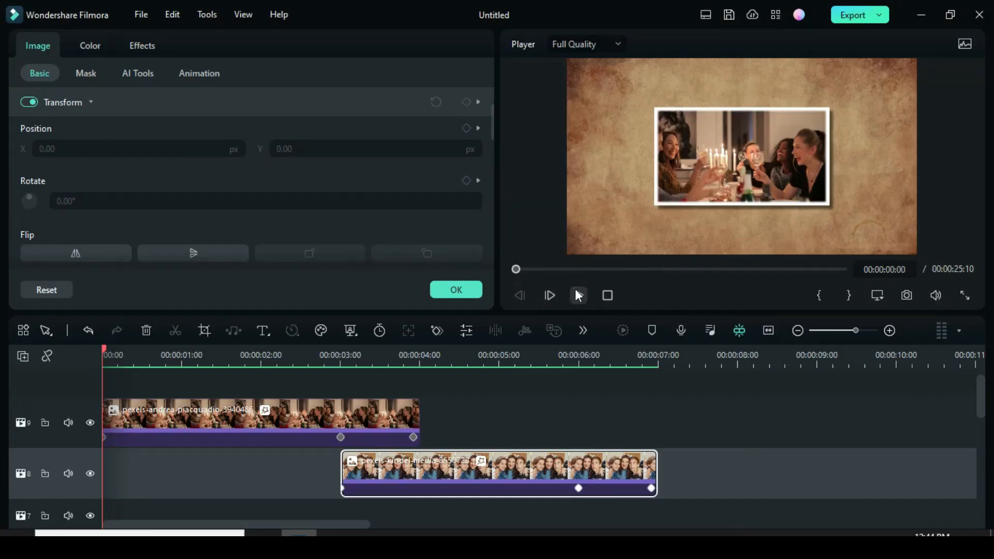
# Preview the two-photo sequence and confirm the new clip's middle keyframe settings
pyautogui.click(549, 295)
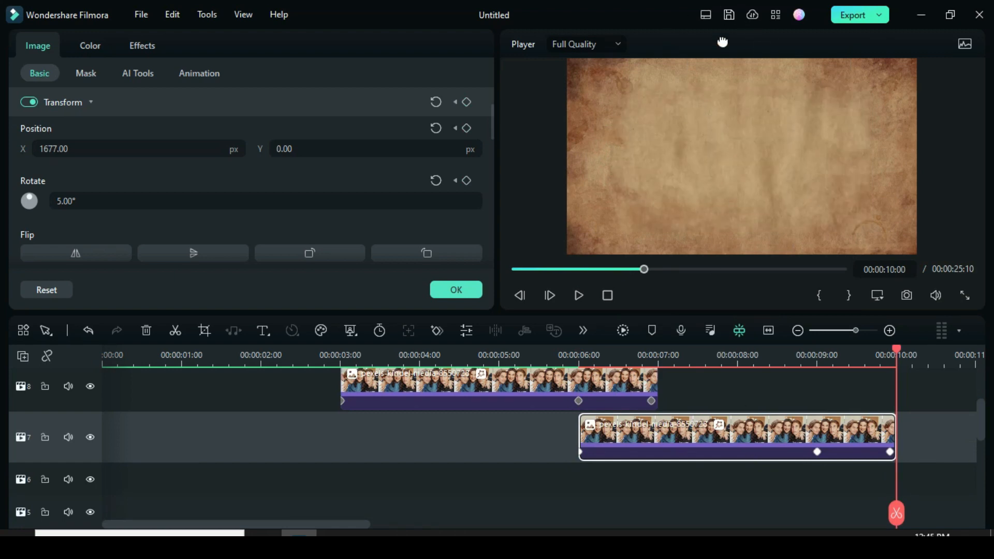
pyautogui.click(455, 290)
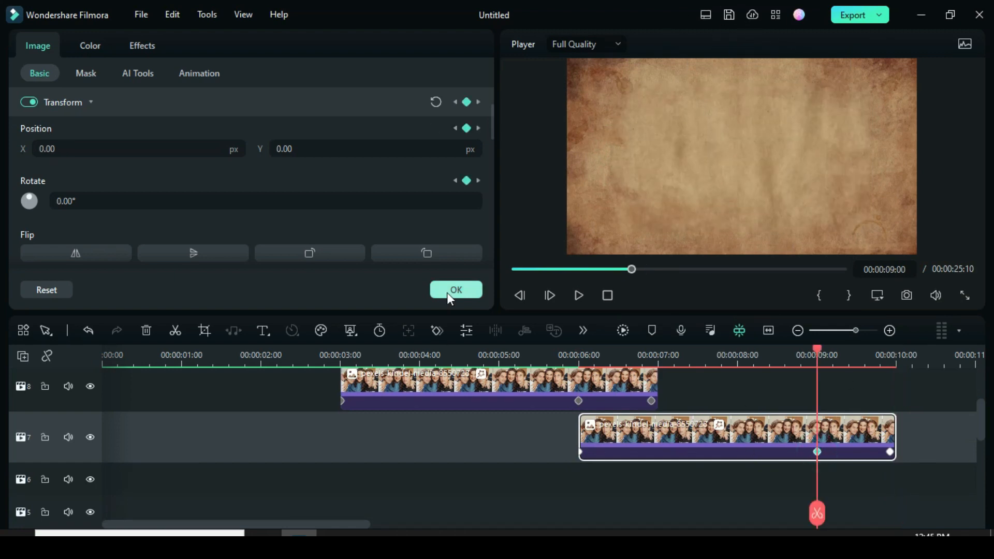
pyautogui.click(456, 289)
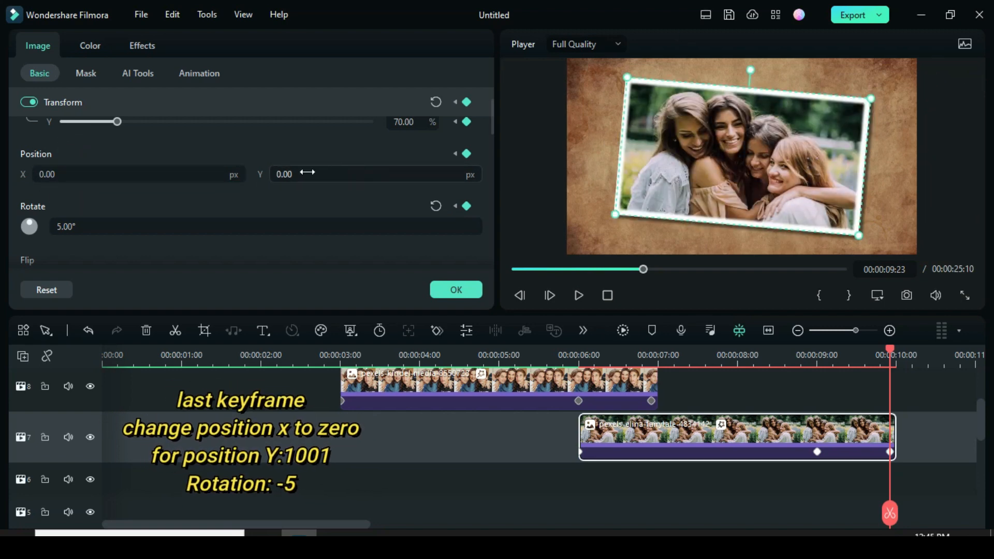
# Set the four-friends photo's end position Y to 1001, then copy that clip
pyautogui.write('1001.00')
pyautogui.write('-5')
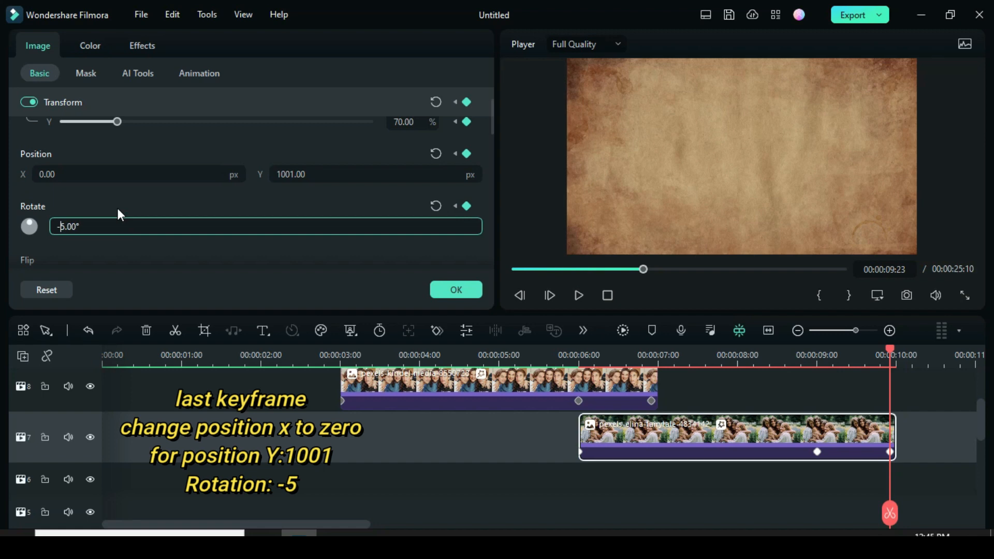
pyautogui.rightClick(682, 397)
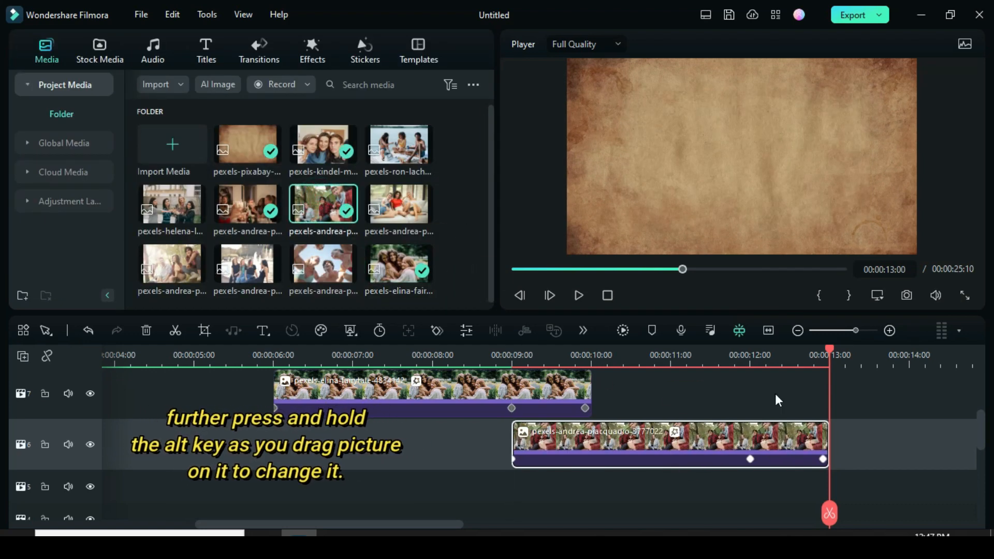
# Select the track 6 clip's last keyframe and edit its vertical position to -1001
pyautogui.click(687, 355)
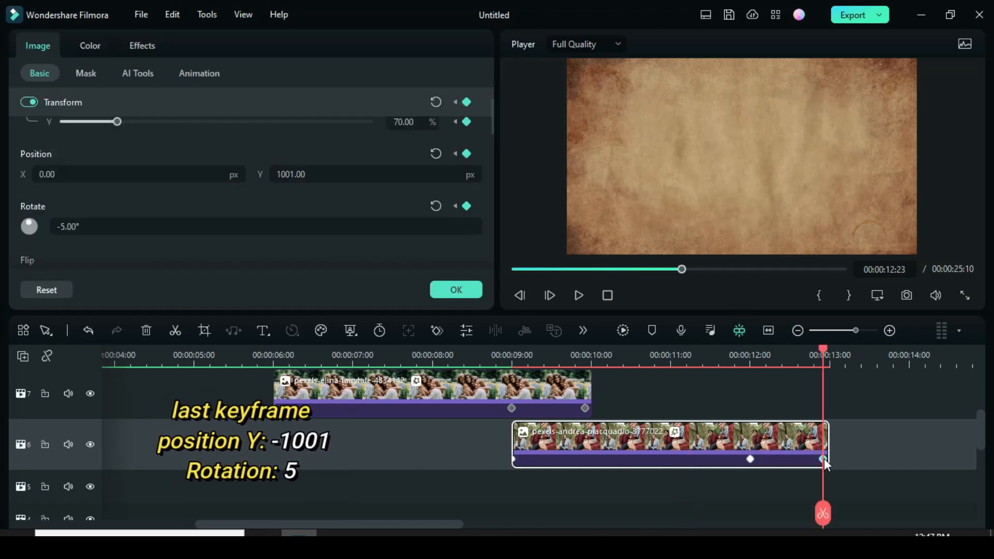
pyautogui.click(374, 173)
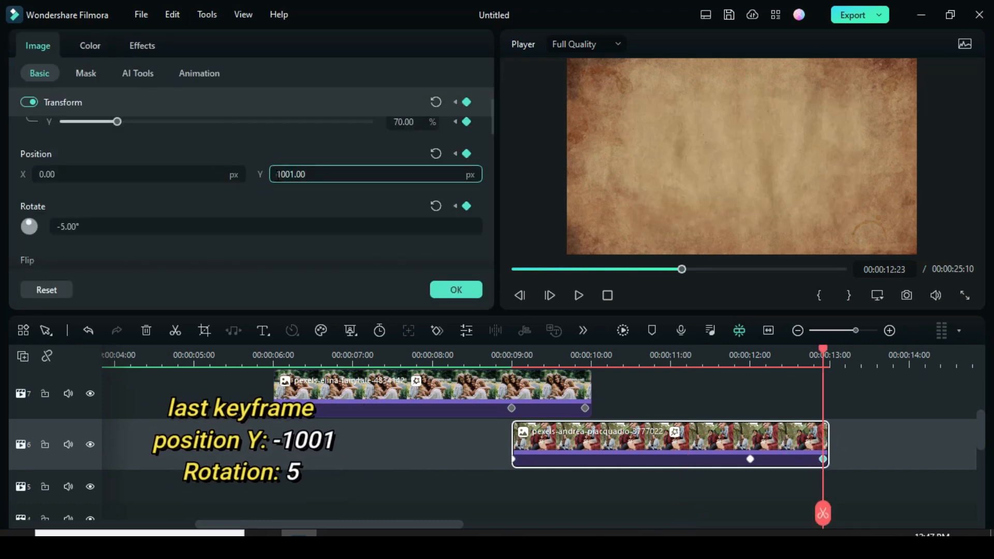
pyautogui.click(265, 227)
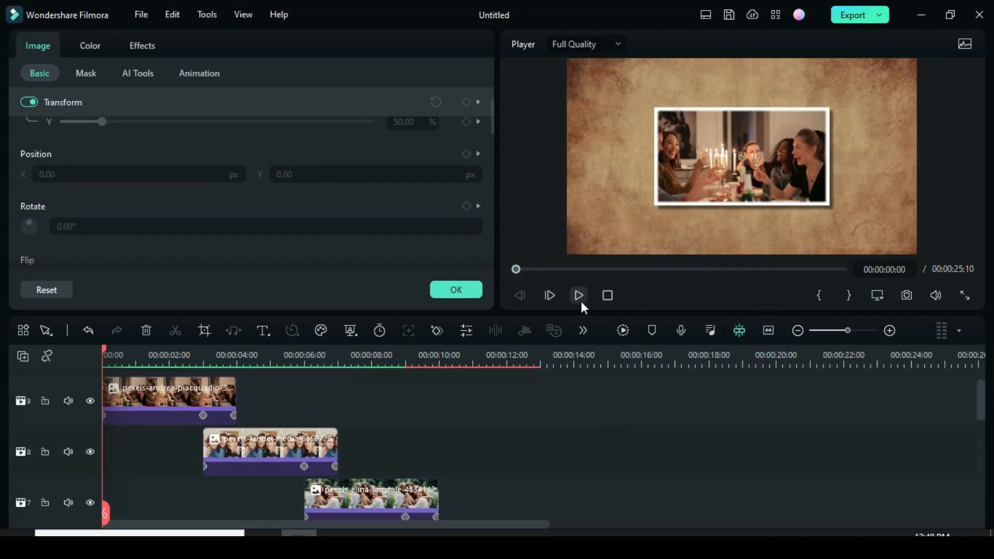
pyautogui.click(578, 295)
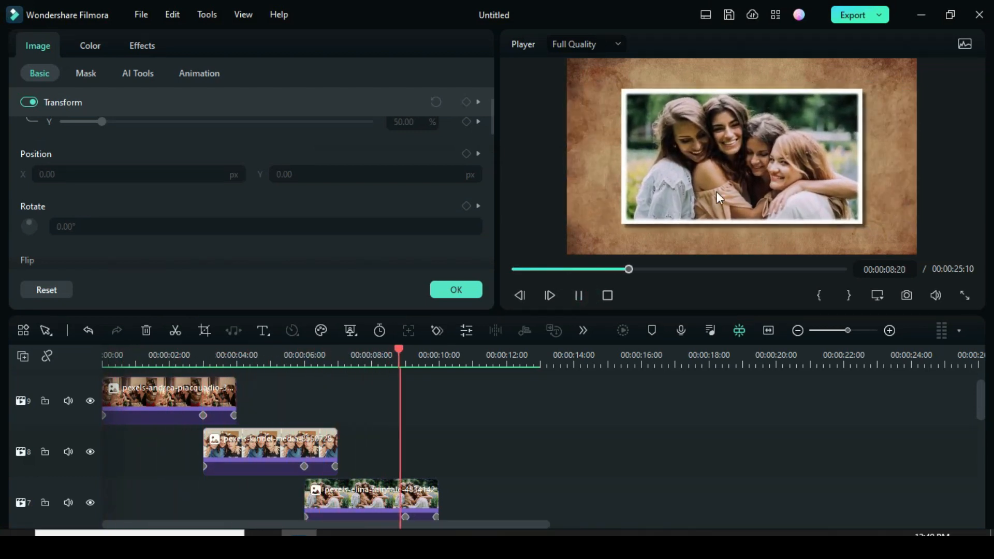
pyautogui.click(578, 295)
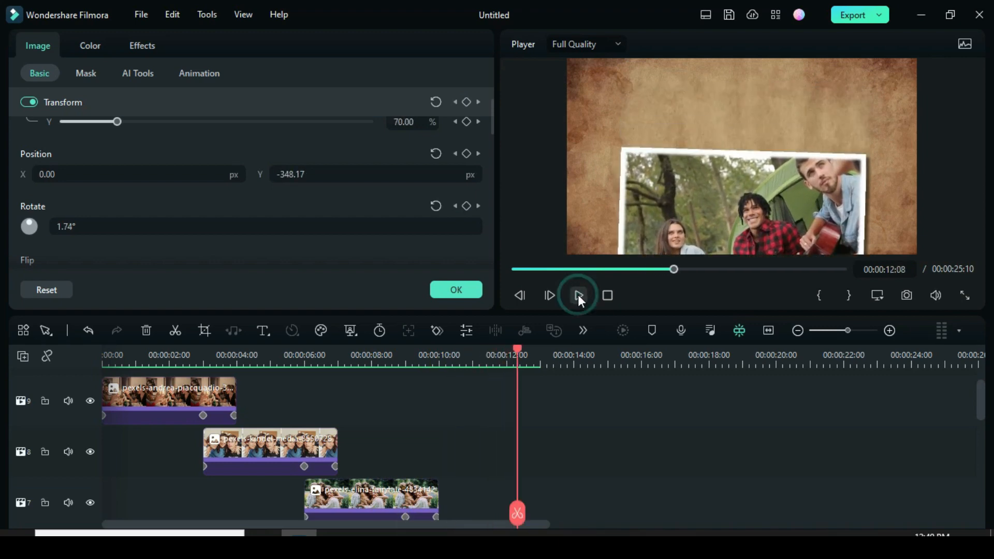
pyautogui.click(577, 295)
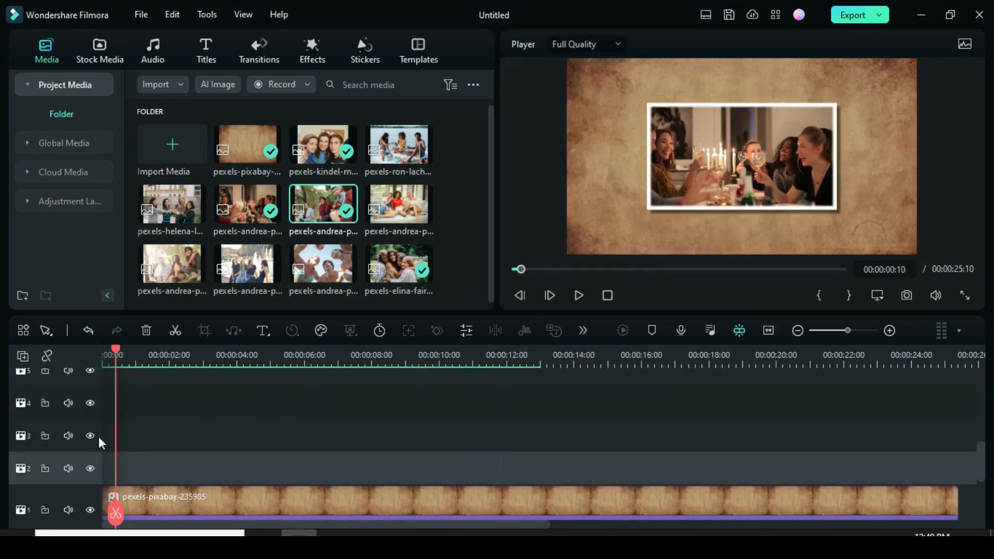
# Shift the track 5 photo and the following clips later to stagger their start times
pyautogui.click(104, 355)
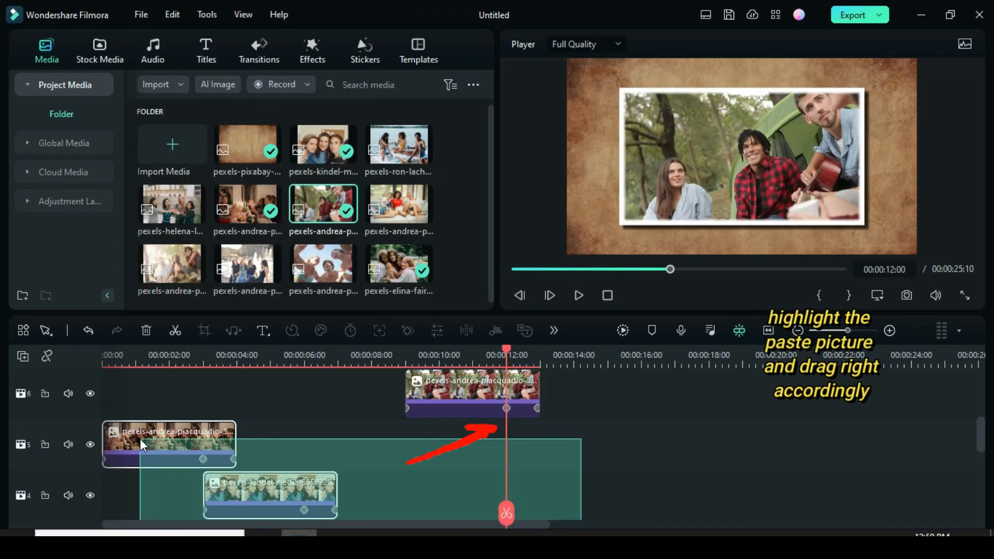
pyautogui.moveTo(169, 444); pyautogui.dragTo(504, 444)
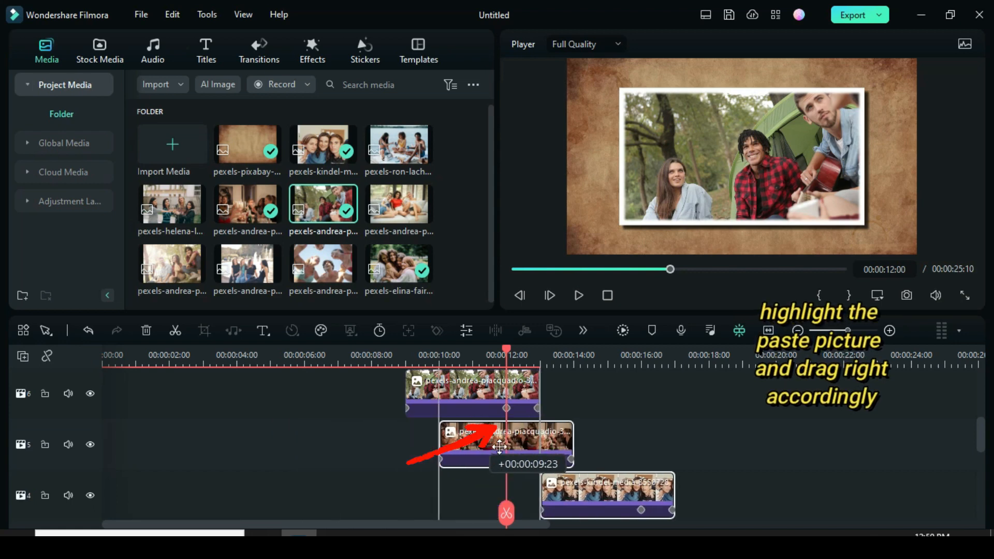
pyautogui.moveTo(505, 444); pyautogui.dragTo(573, 444)
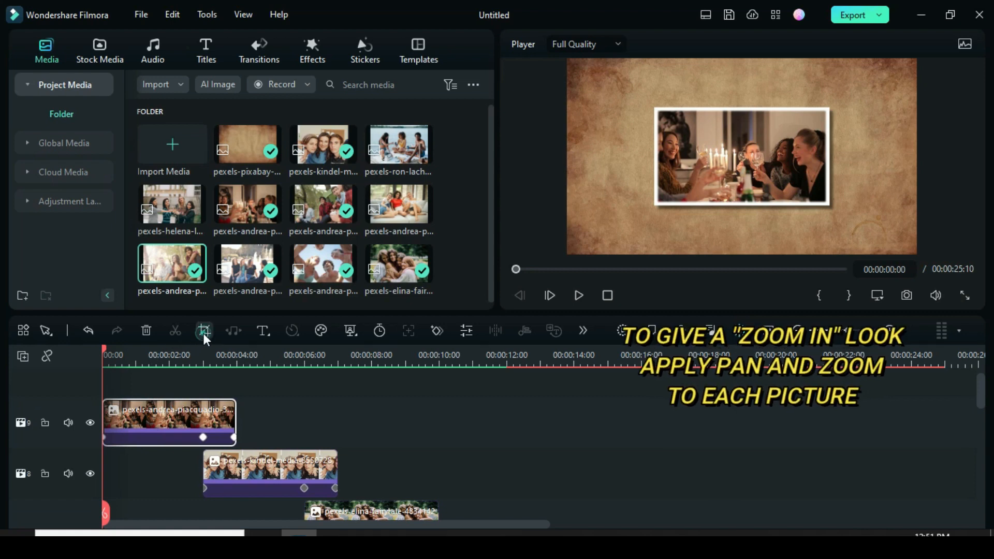
# Give the candlelit dinner photo a 16:9 pan-and-zoom move and apply it
pyautogui.click(204, 330)
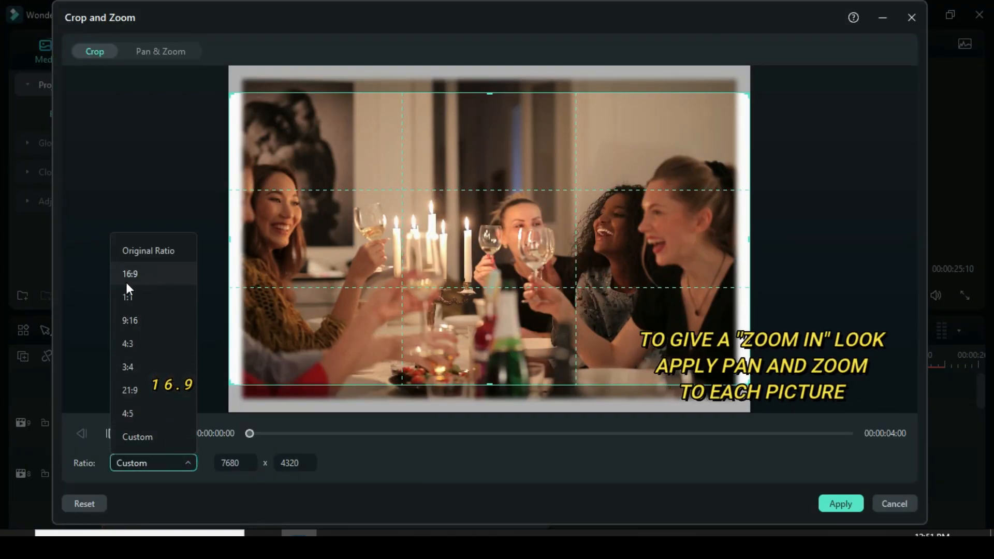
pyautogui.click(131, 274)
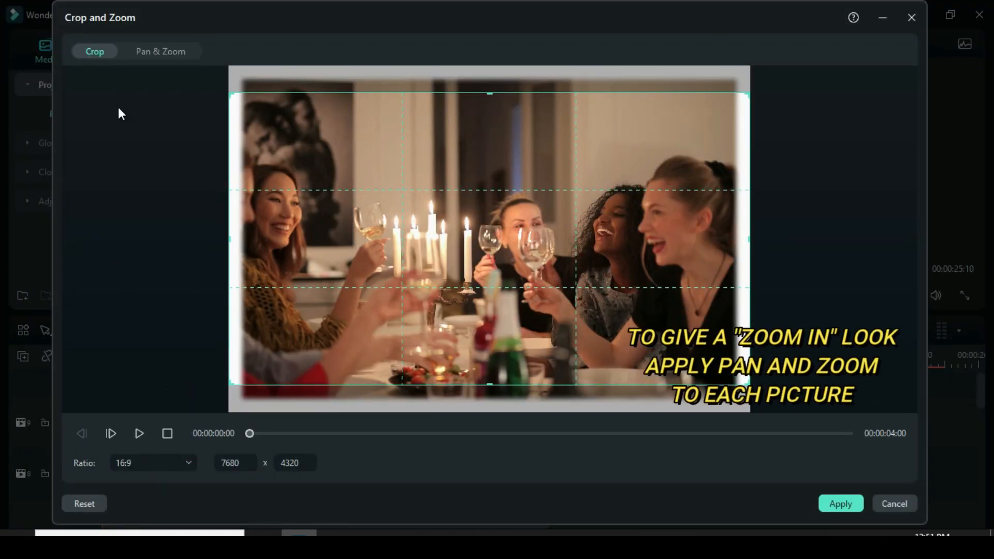
pyautogui.click(159, 52)
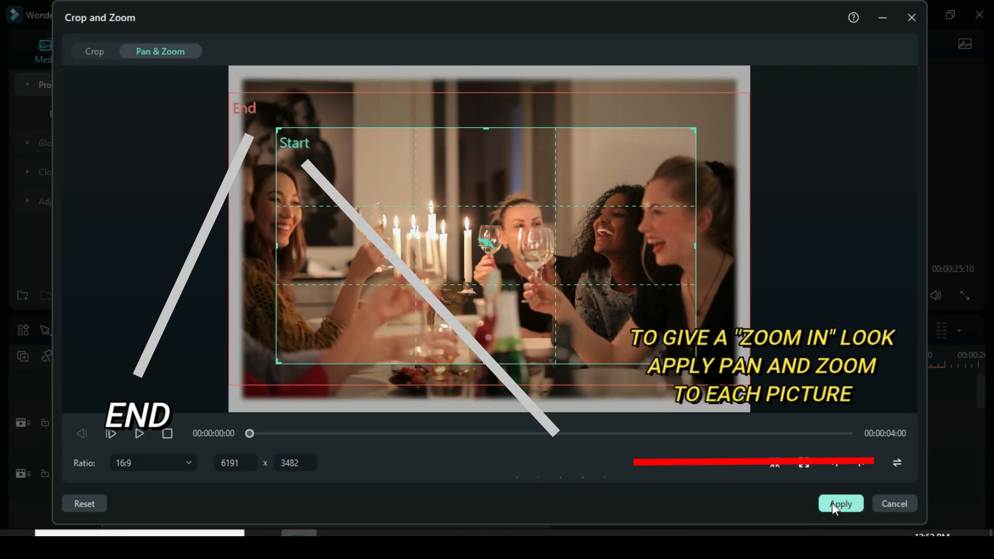
pyautogui.click(840, 503)
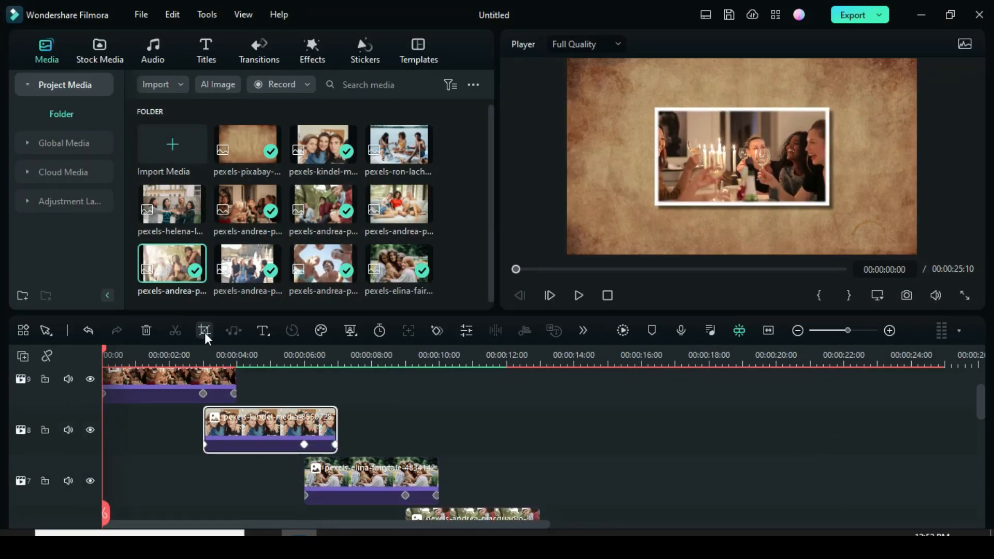
# Set a pan-and-zoom on the family trio photo ending tight around the three faces
pyautogui.click(204, 330)
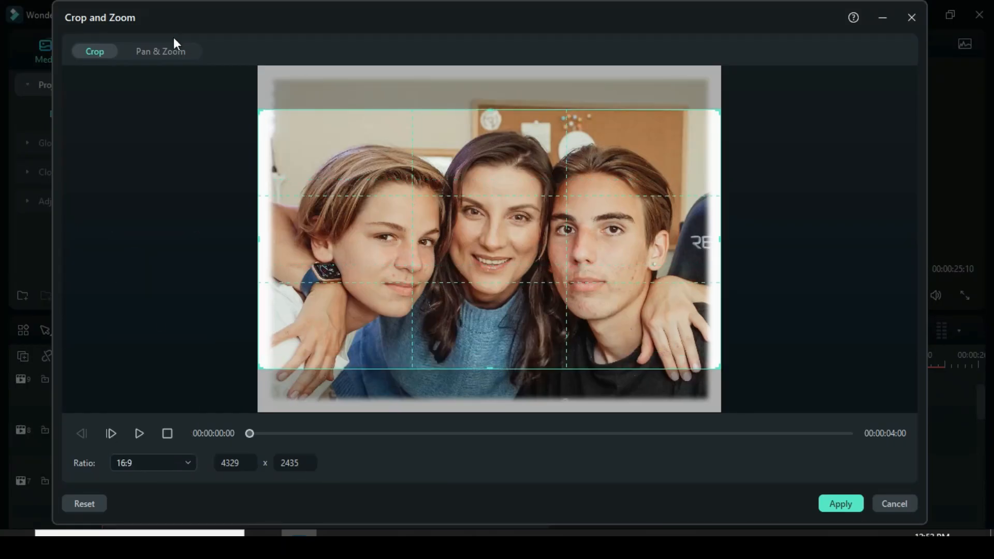
pyautogui.click(159, 51)
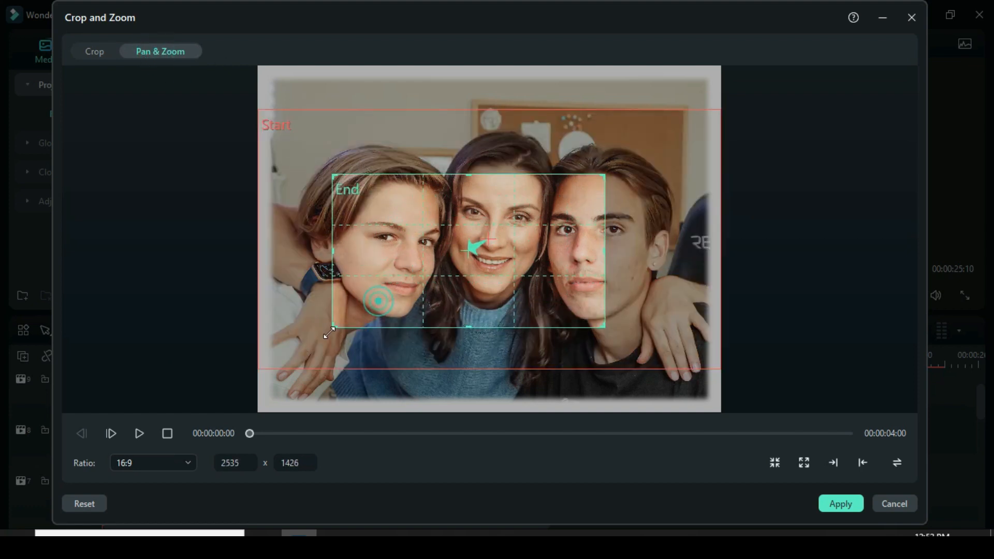
pyautogui.moveTo(329, 332); pyautogui.dragTo(662, 149)
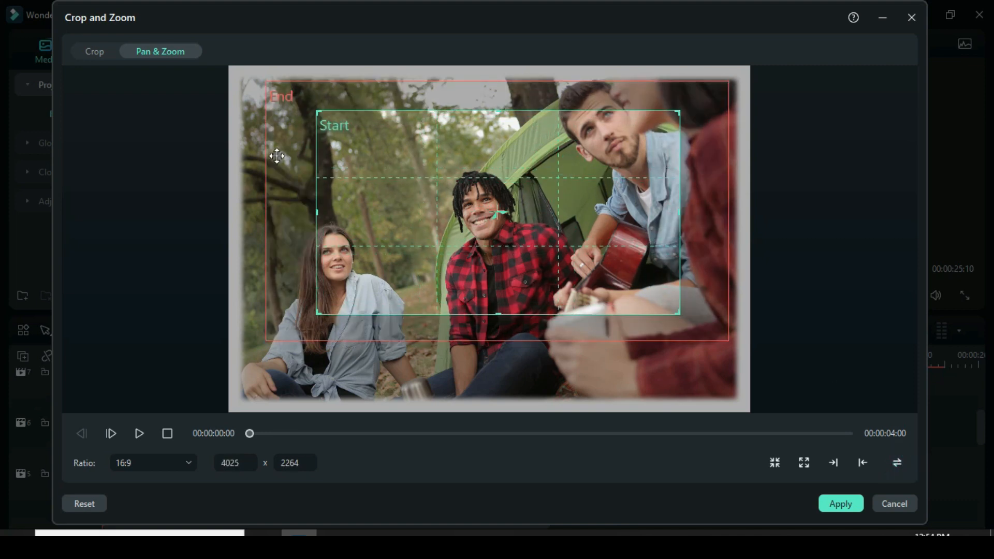
# Apply 16:9 pan-and-zoom framing to the beach, fountain and forest group photos, centred on the friends
pyautogui.click(95, 52)
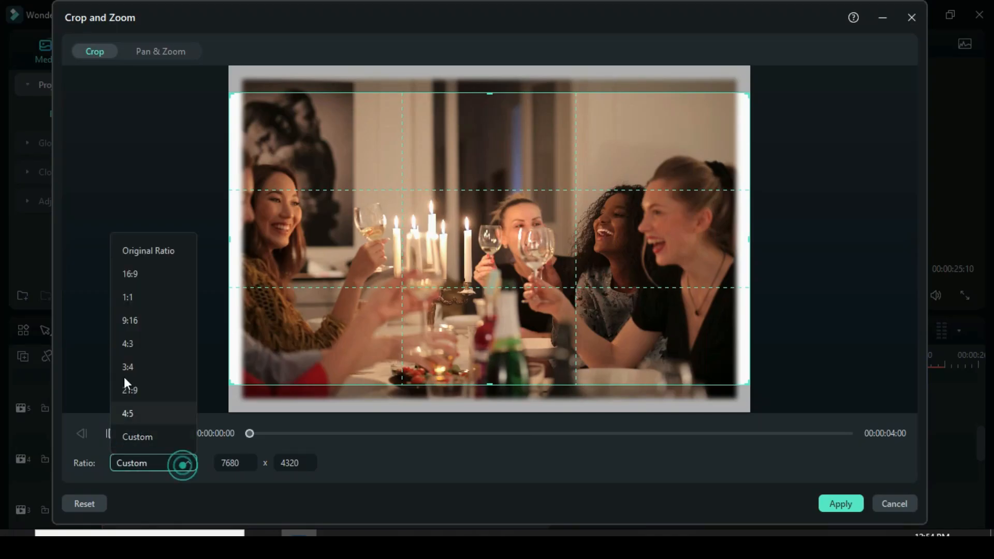
pyautogui.click(161, 52)
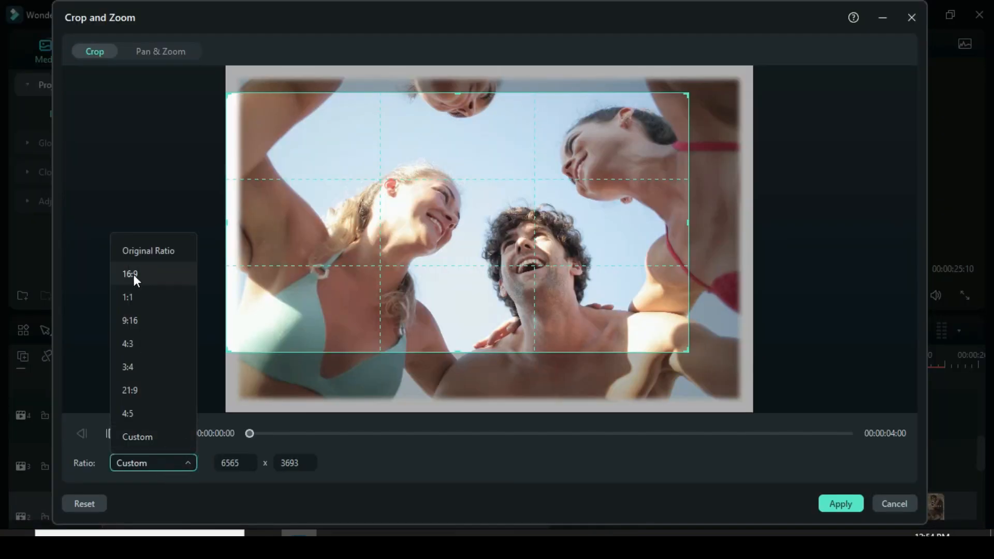
pyautogui.click(160, 52)
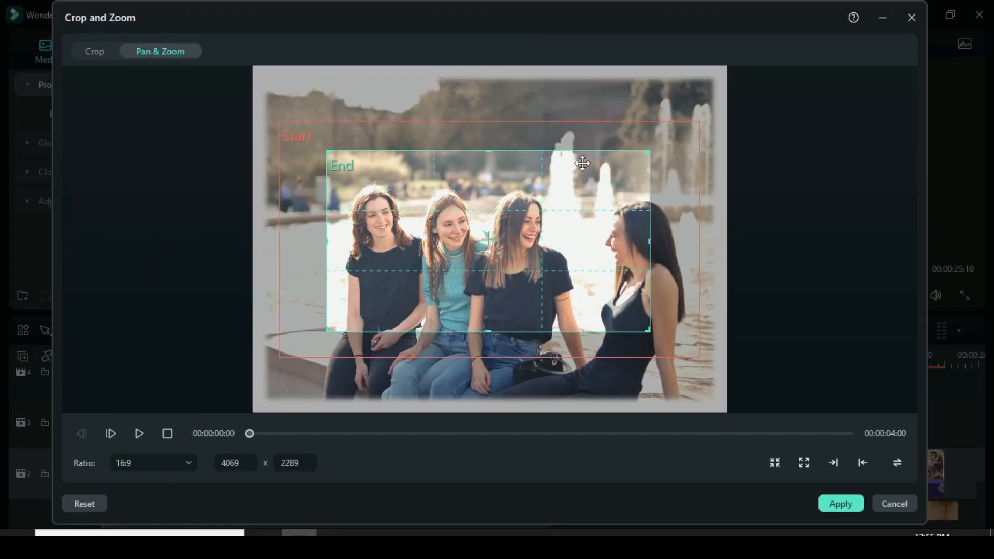
pyautogui.moveTo(582, 162); pyautogui.dragTo(562, 215)
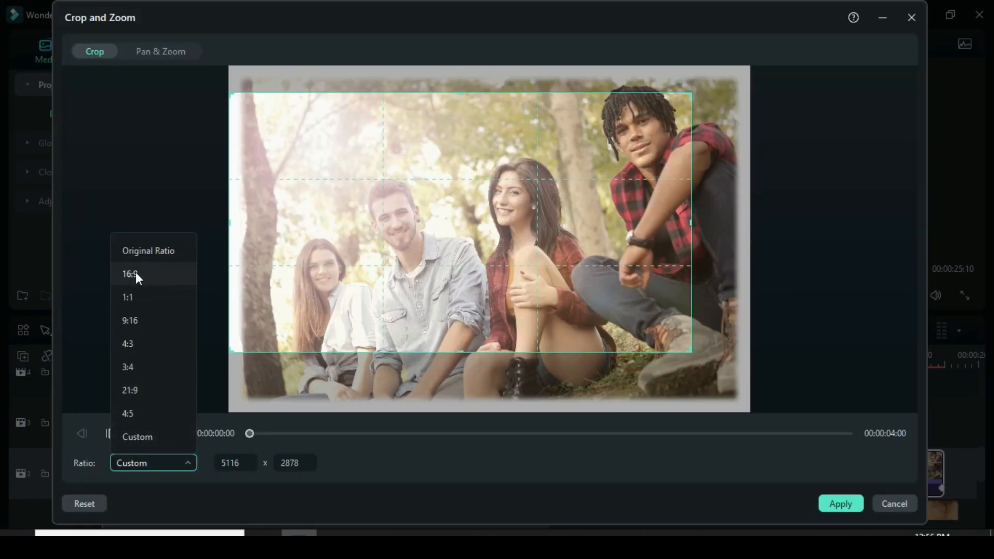
pyautogui.click(159, 52)
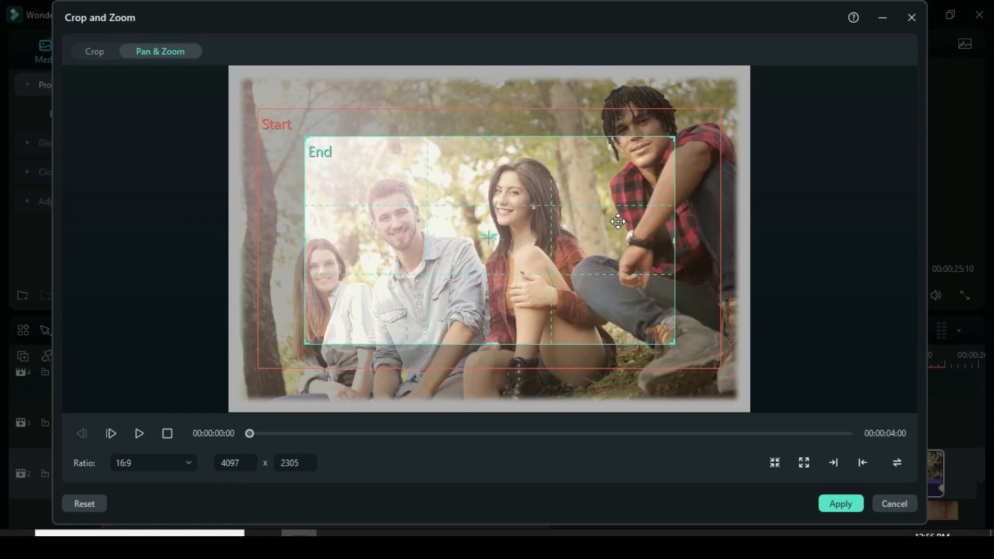
pyautogui.click(897, 462)
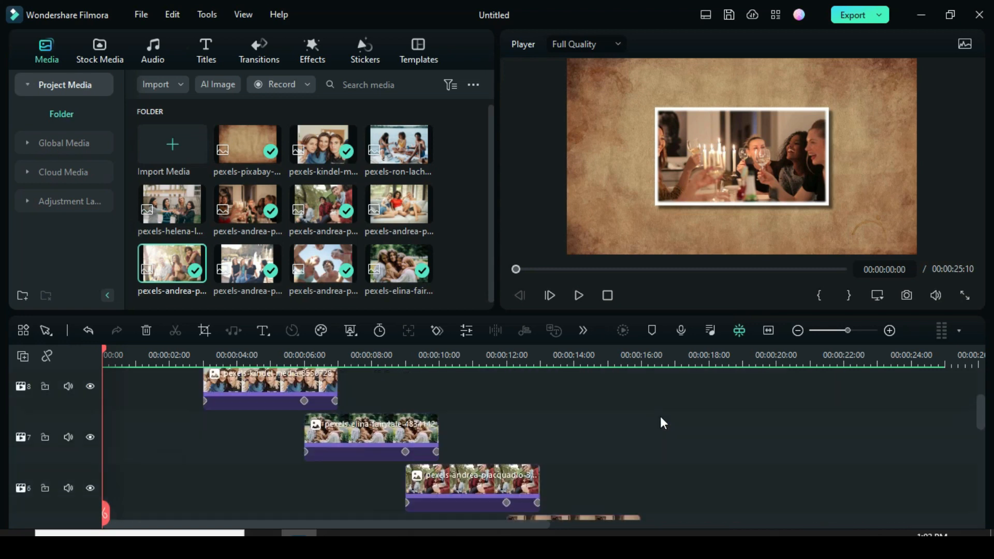
pyautogui.click(578, 295)
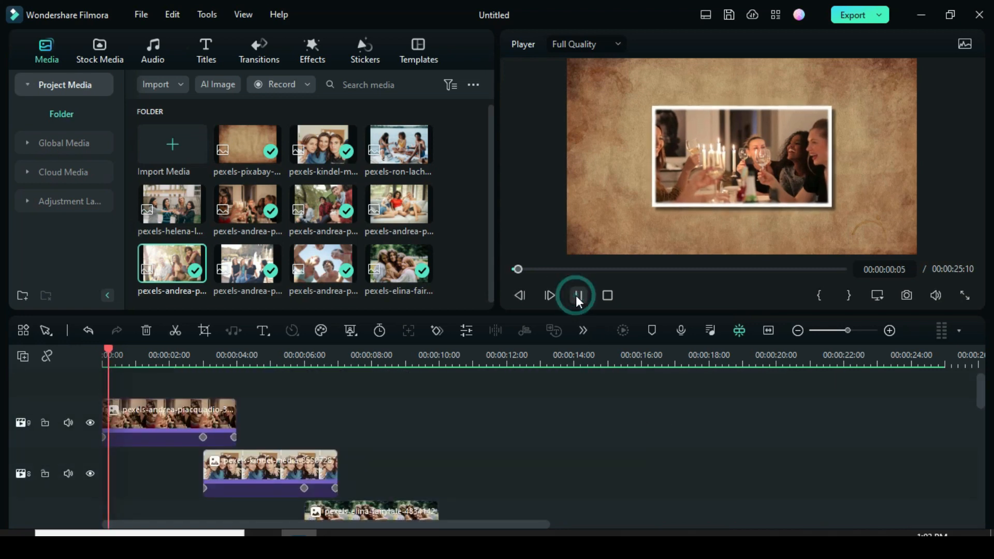
pyautogui.click(577, 296)
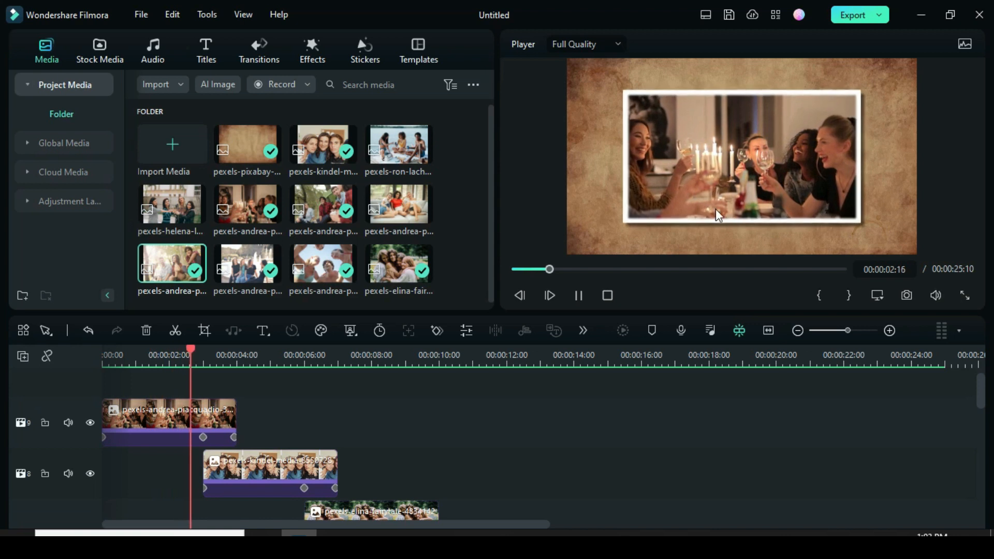
pyautogui.click(273, 354)
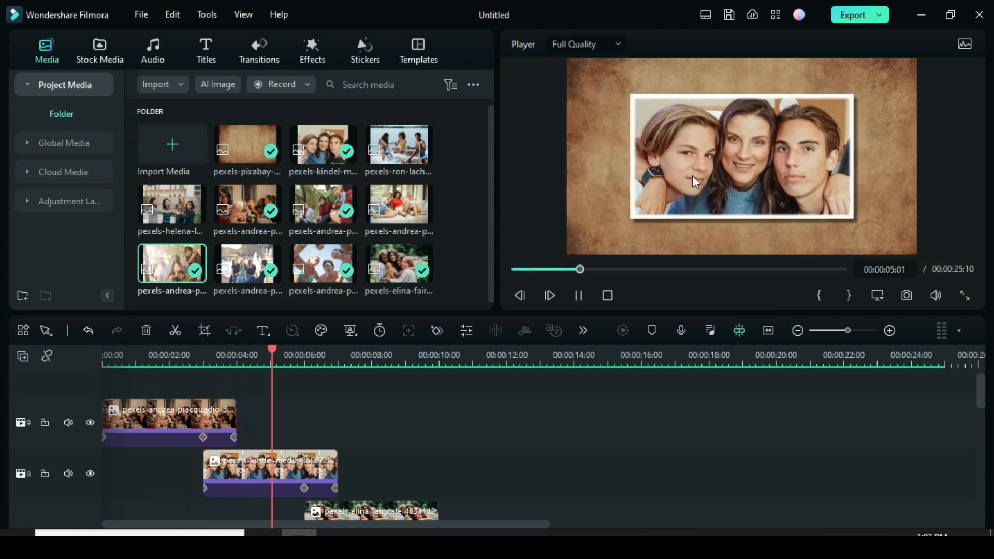